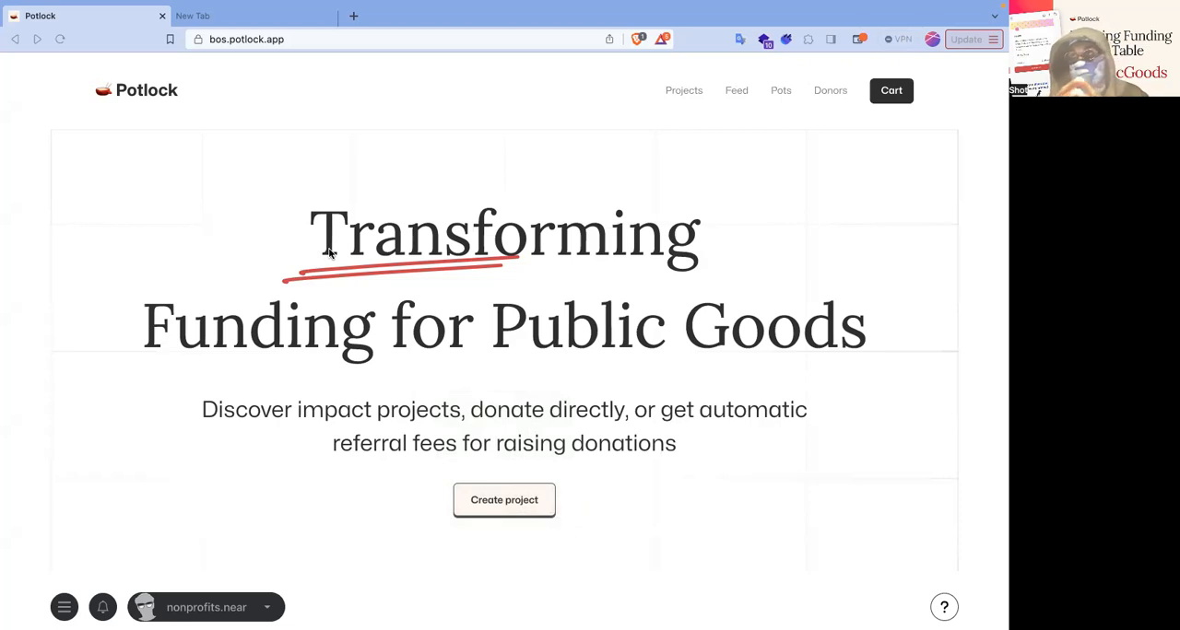
mouse_move(671, 156)
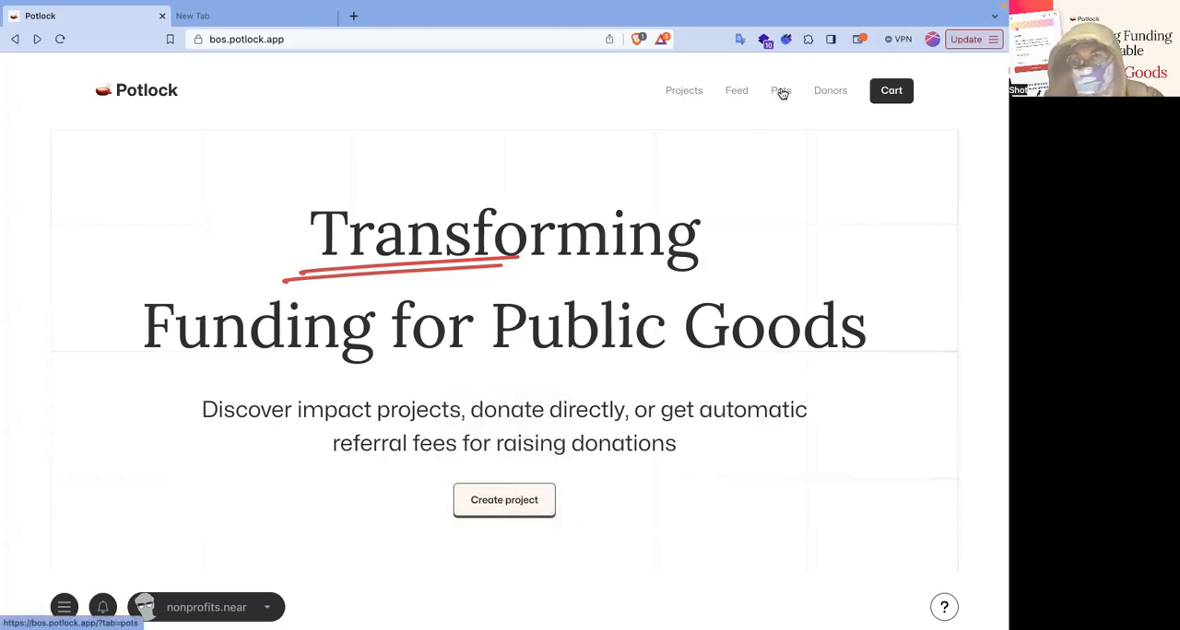
Go to the Pots page and scroll to the Creatives pot listing.
left_click(779, 90)
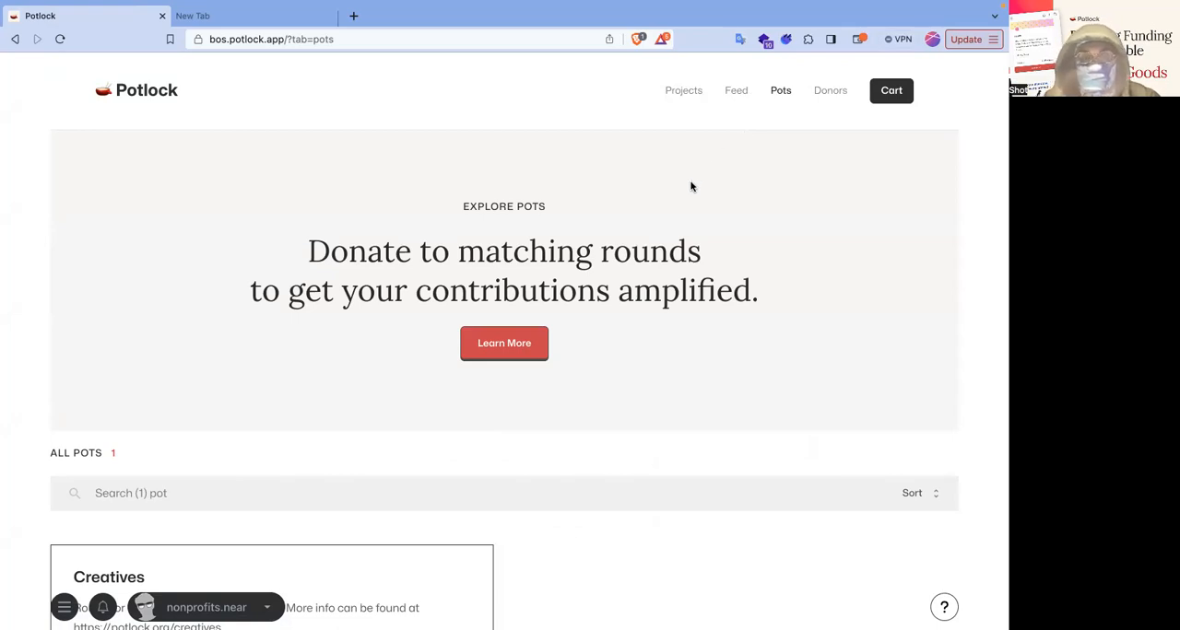
scroll("down", 3)
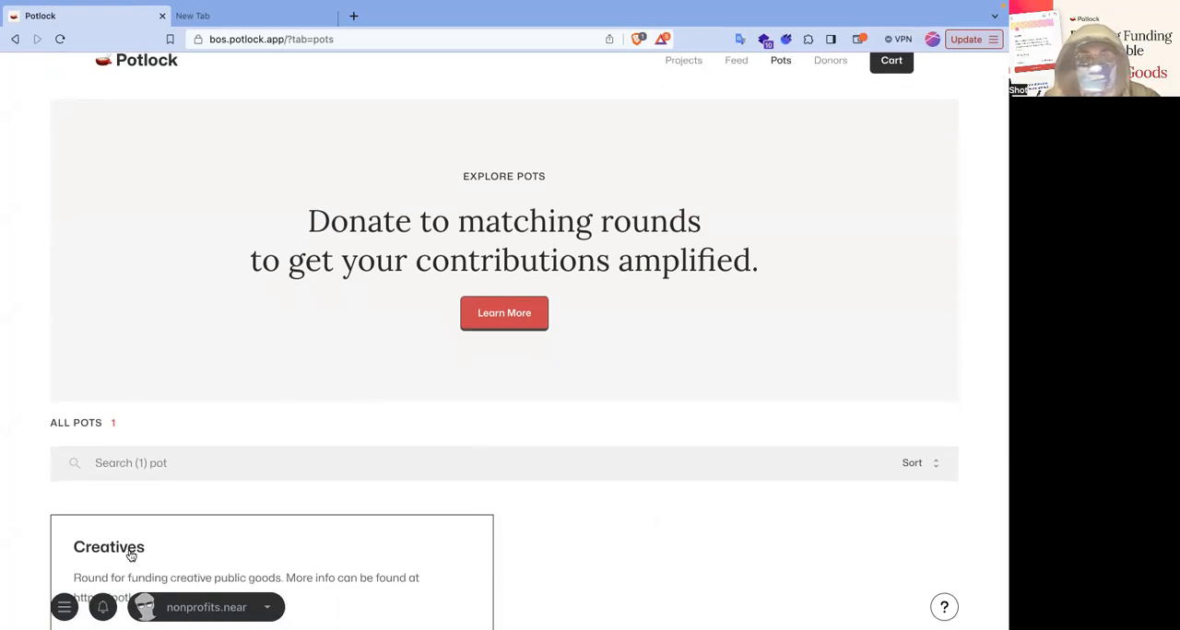
Open the Creatives pot card to view its 1.47 NEAR matching funds.
left_click(108, 547)
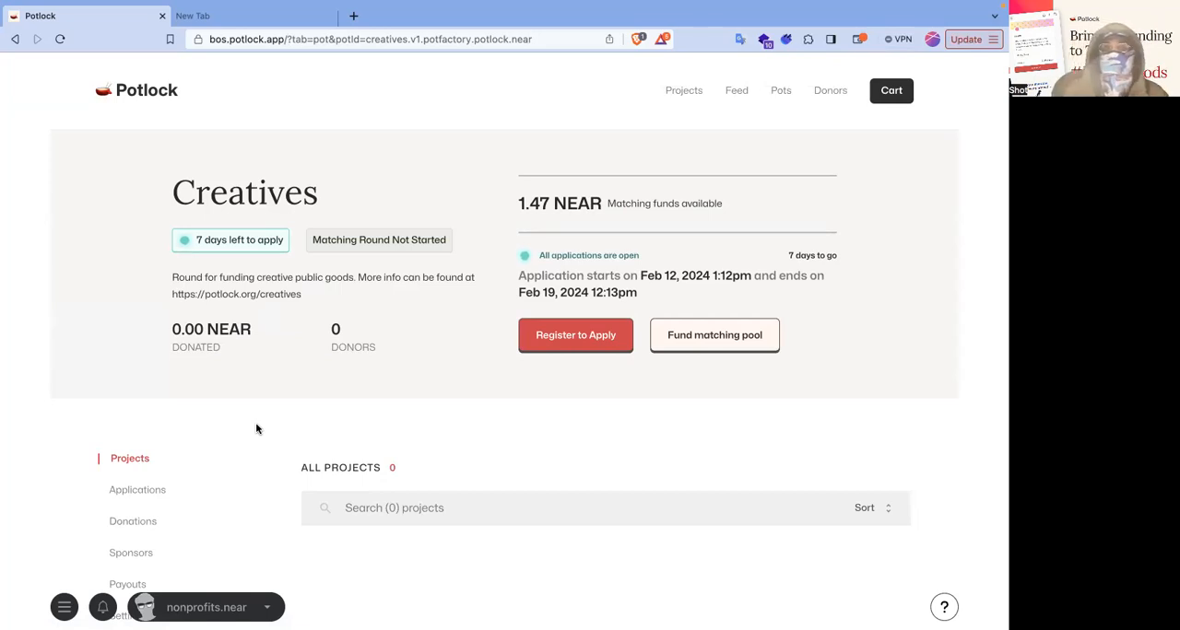
mouse_move(336, 300)
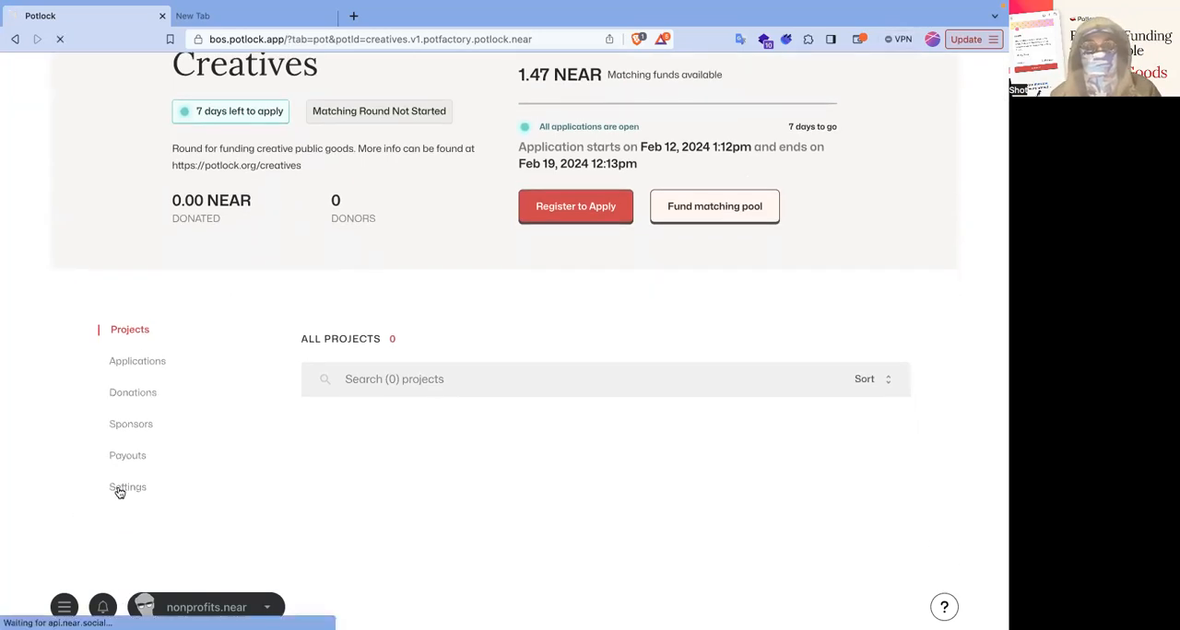
Open the Creatives pot Settings to view owner plugrel.near and admins.
left_click(127, 486)
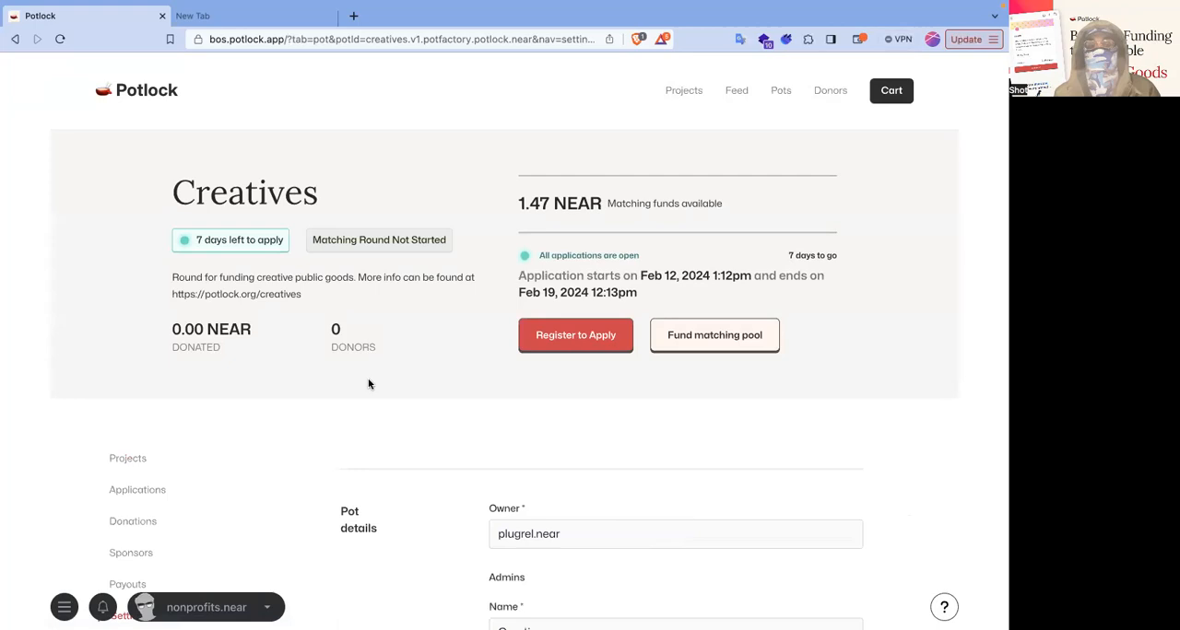
scroll("down", 3)
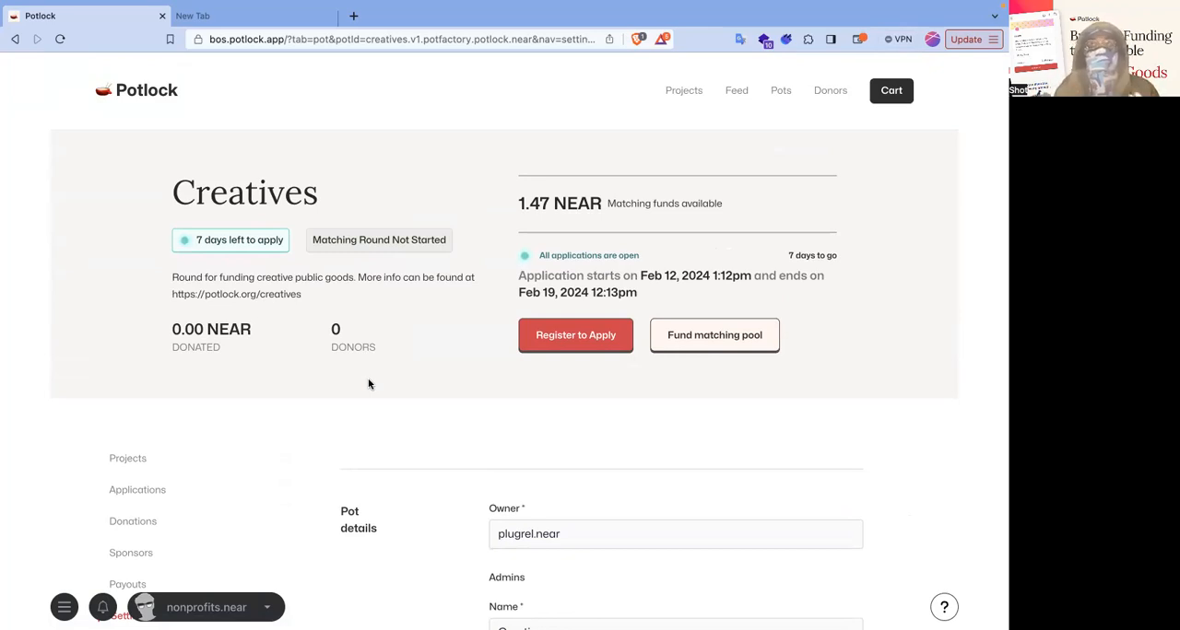
Enter a 0.3 NEAR matching pool contribution with the protocol fee bypassed.
left_click(715, 334)
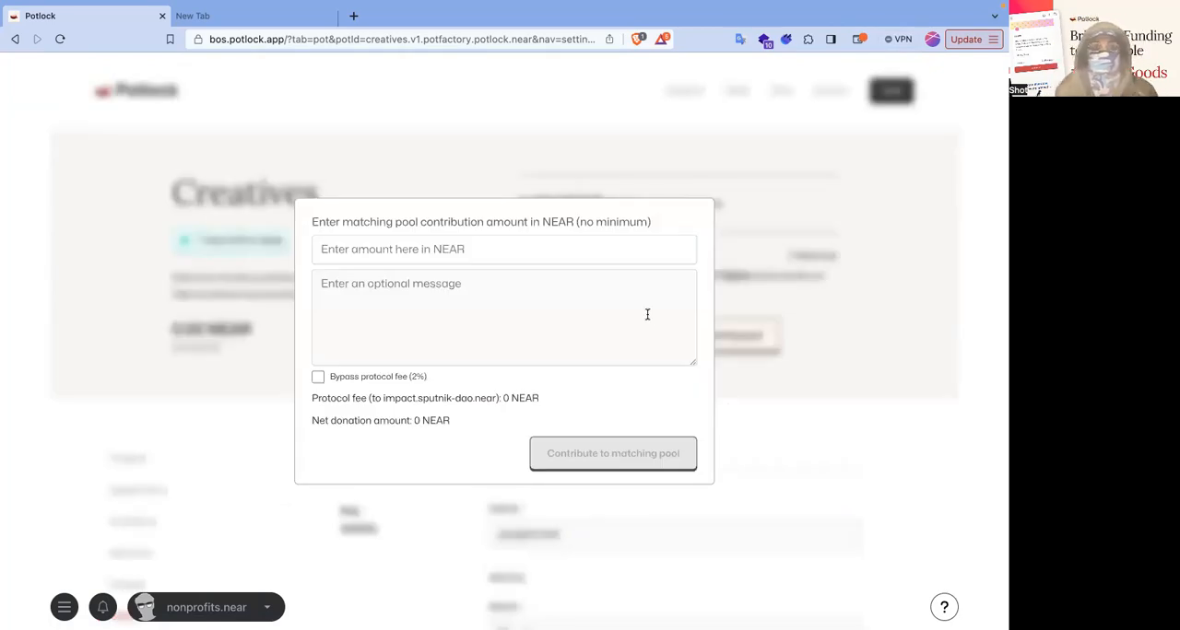
left_click(504, 249)
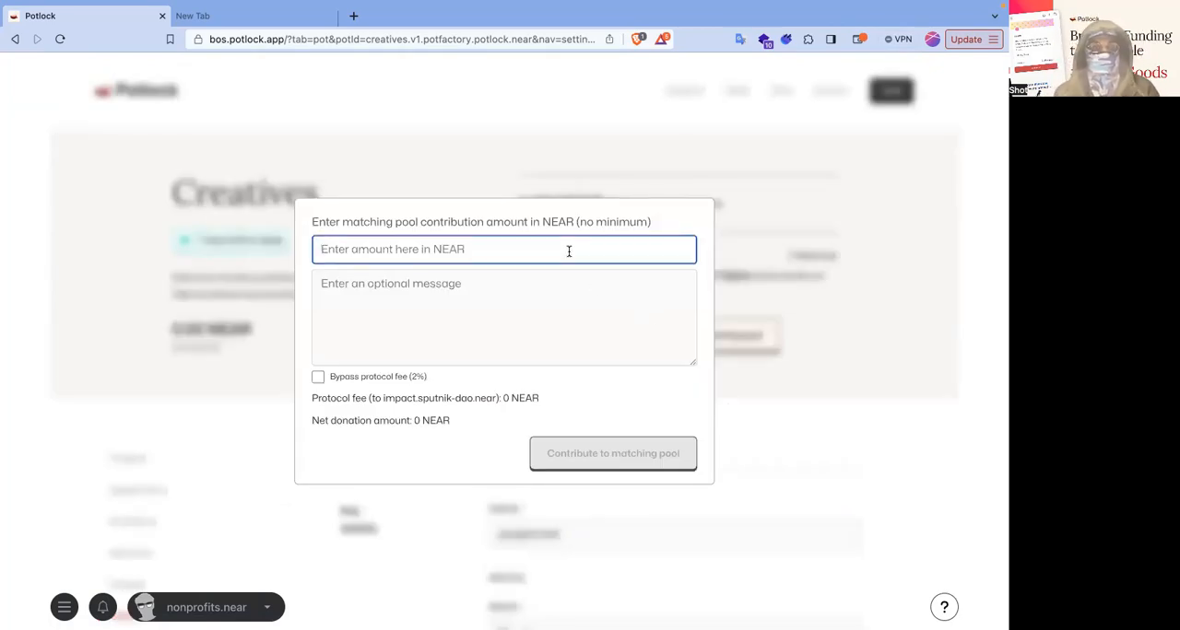
type(".3")
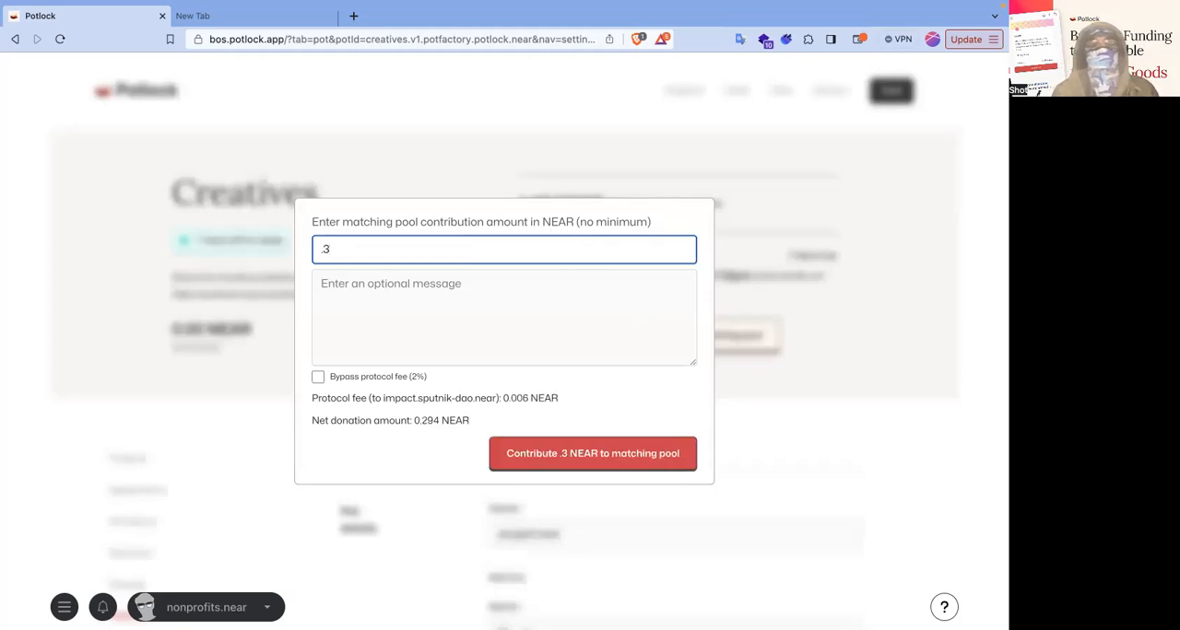
mouse_move(524, 306)
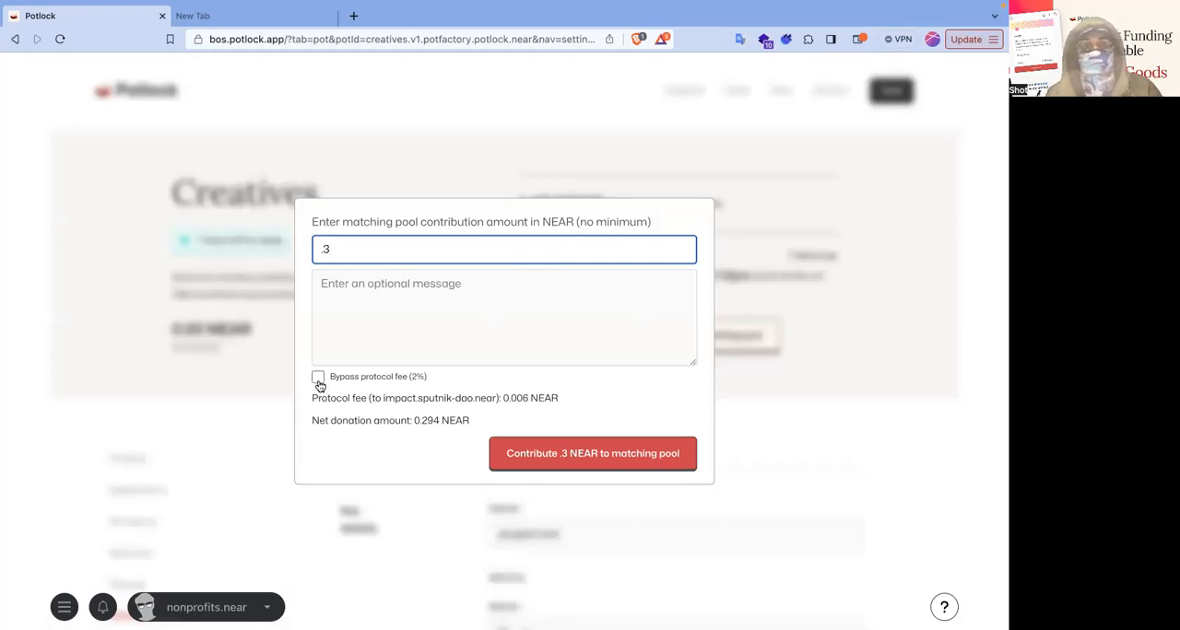
left_click(593, 453)
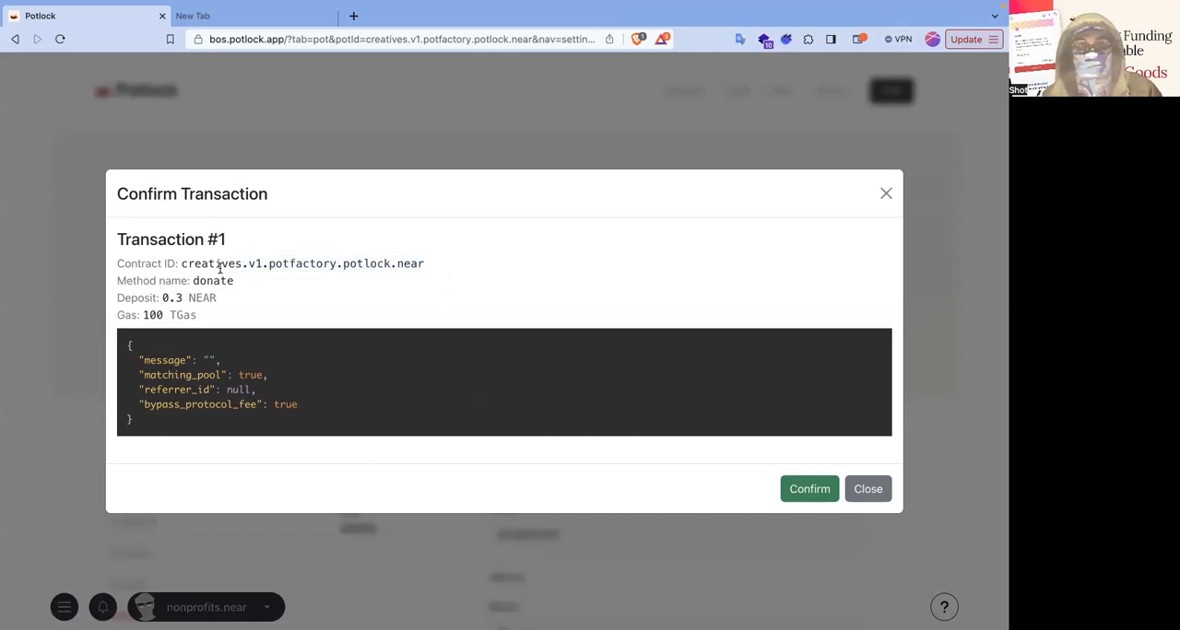
Confirm the 0.3 NEAR donation from nonprofits.near to the Creatives contract.
double_click(210, 263)
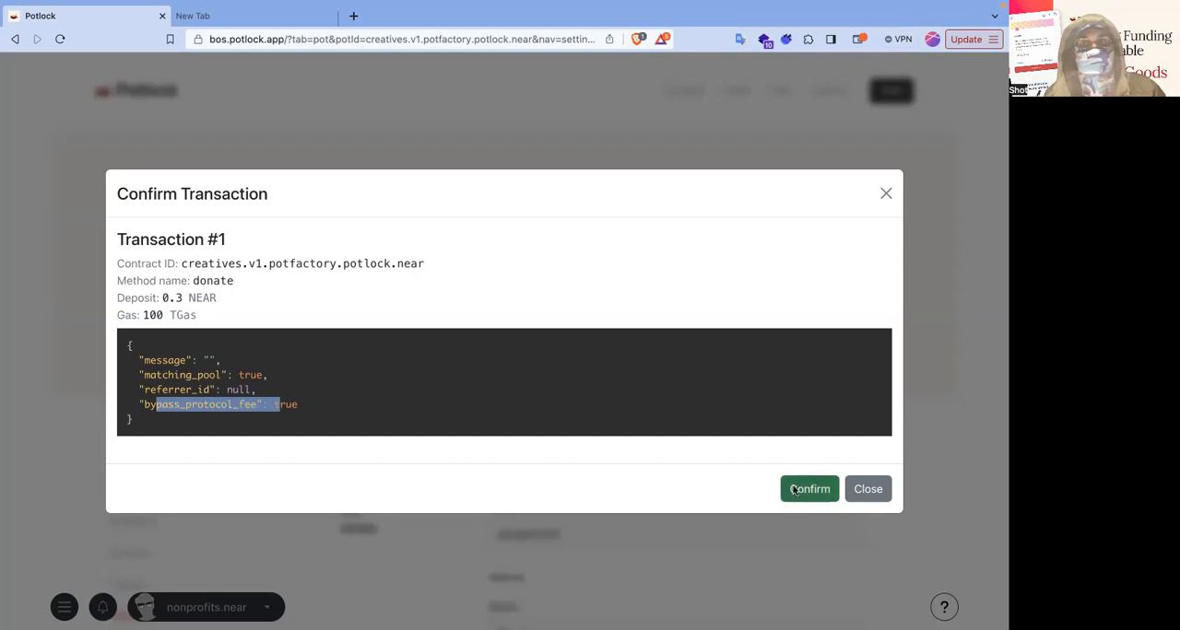
left_click(808, 488)
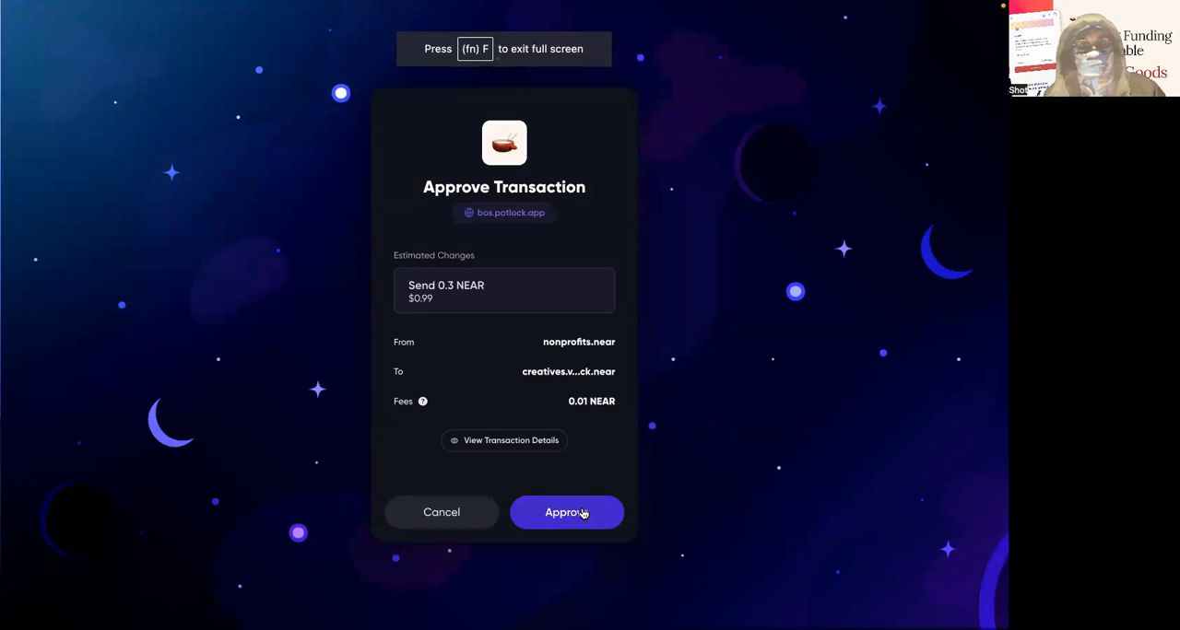
Approve the 0.3 NEAR transfer to the Creatives pot in Meteor Wallet.
left_click(566, 513)
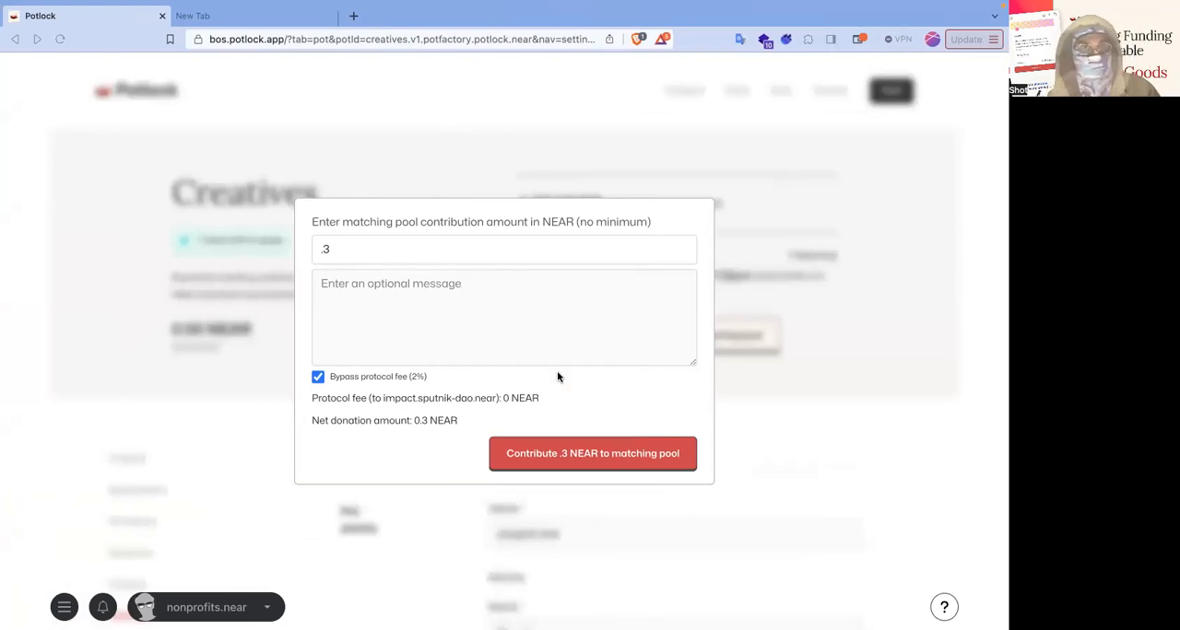
Reload the Creatives pot page to show 1.76 NEAR matching funds available.
left_click(401, 39)
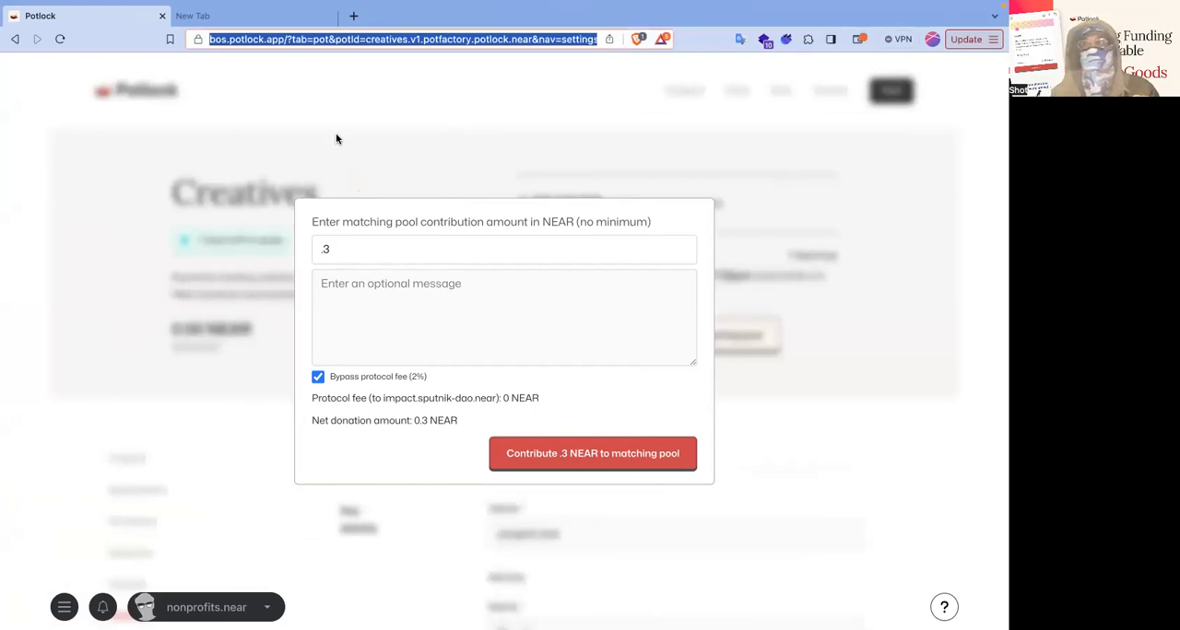
left_click(593, 453)
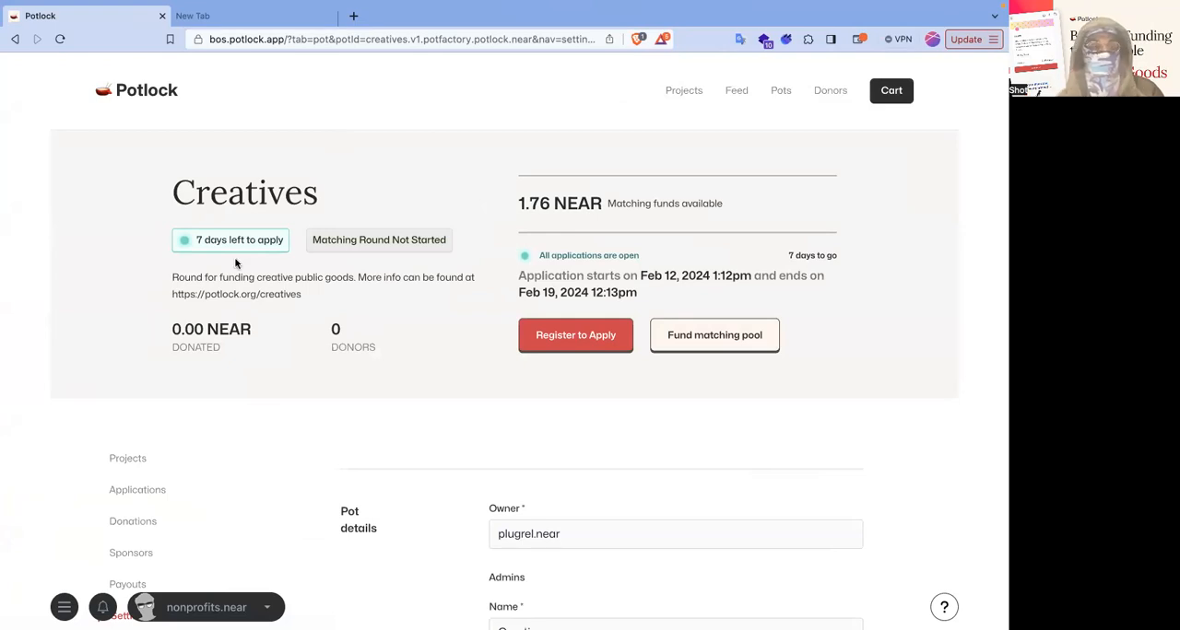
Scroll the Sponsors table to nonprofits.near in third place with 0.30 NEAR.
scroll("down", 3)
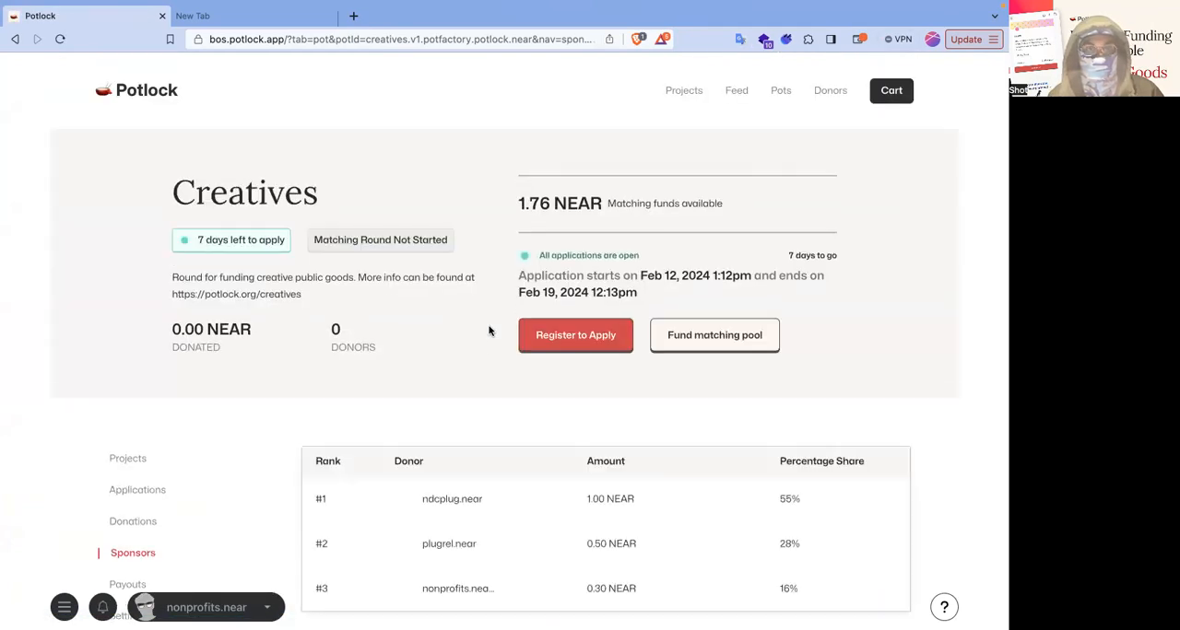
scroll("down", 3)
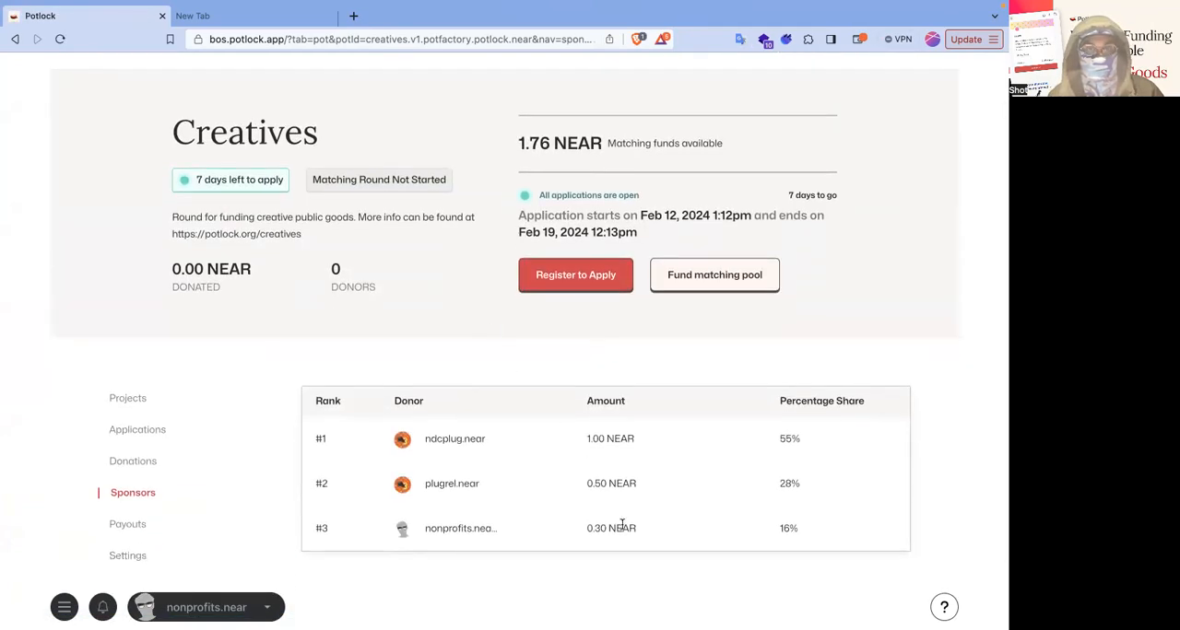